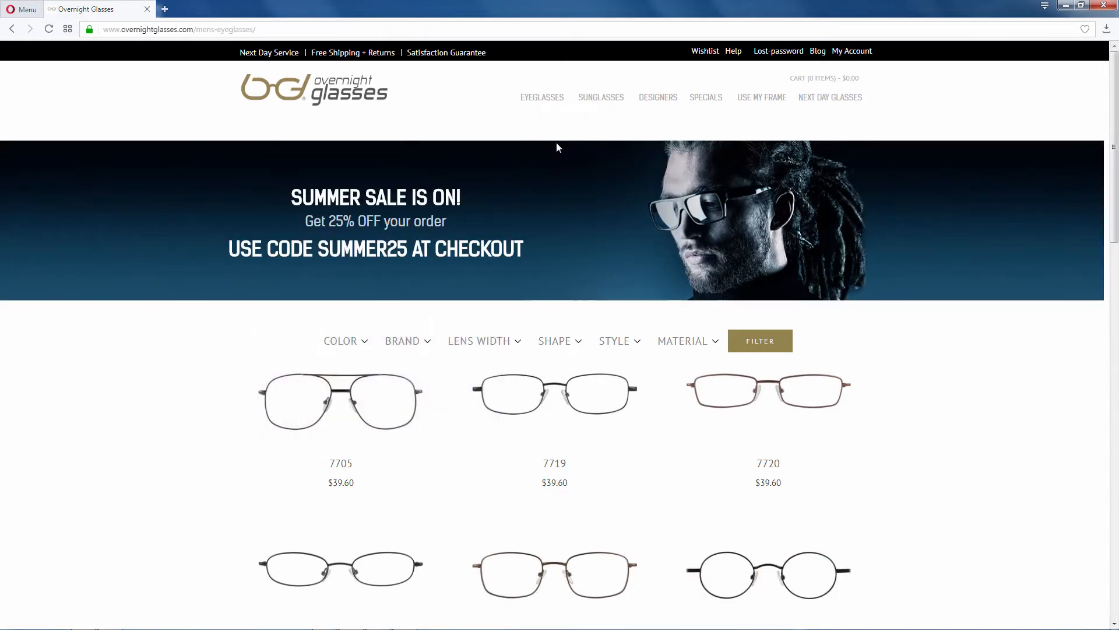
Expand the Color, Shape, Style and Material filters on the men's eyeglasses listing
click(345, 340)
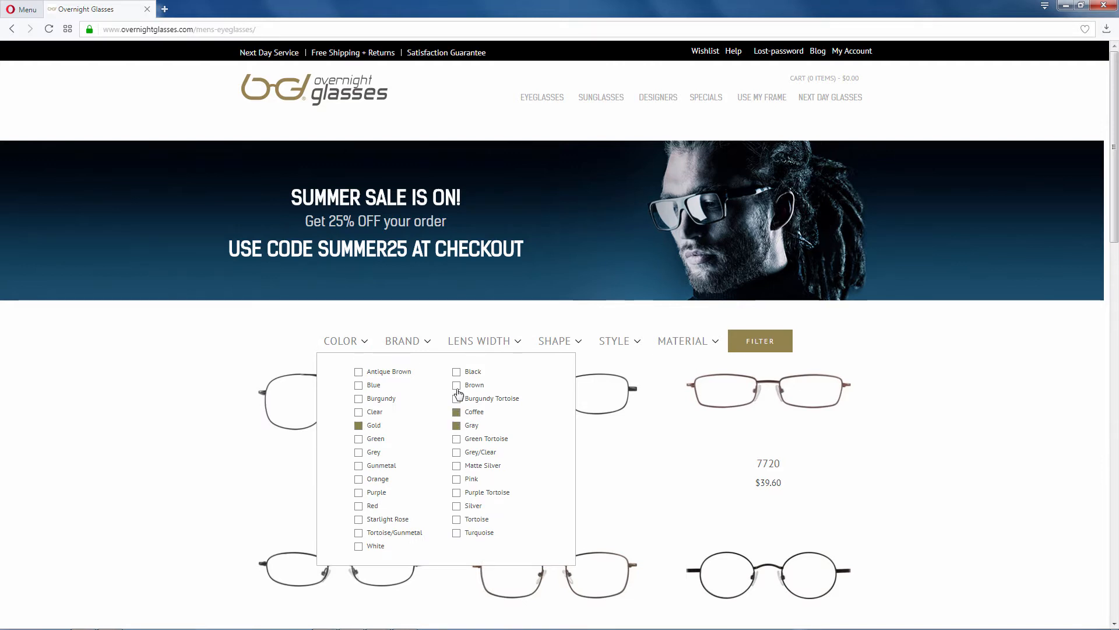
click(564, 341)
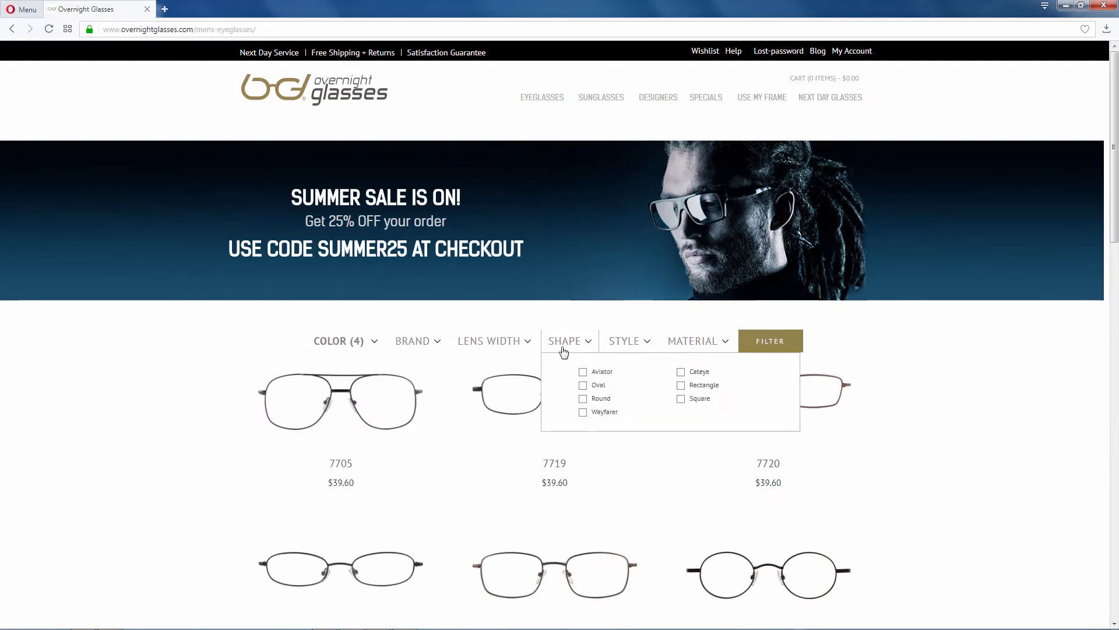
click(634, 340)
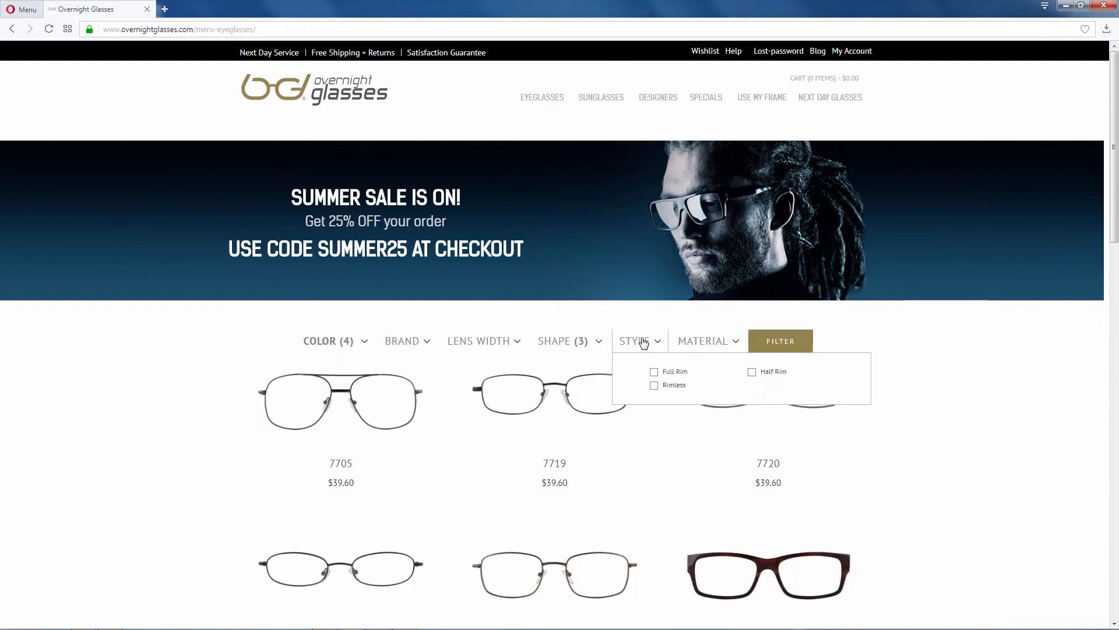
click(711, 340)
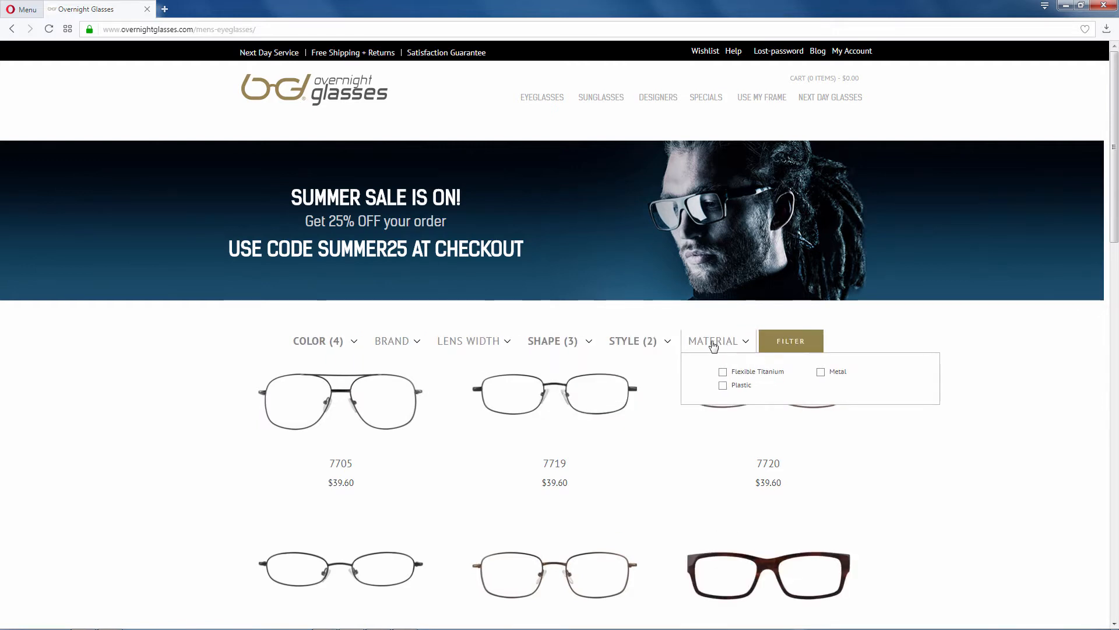
scroll(down, 3)
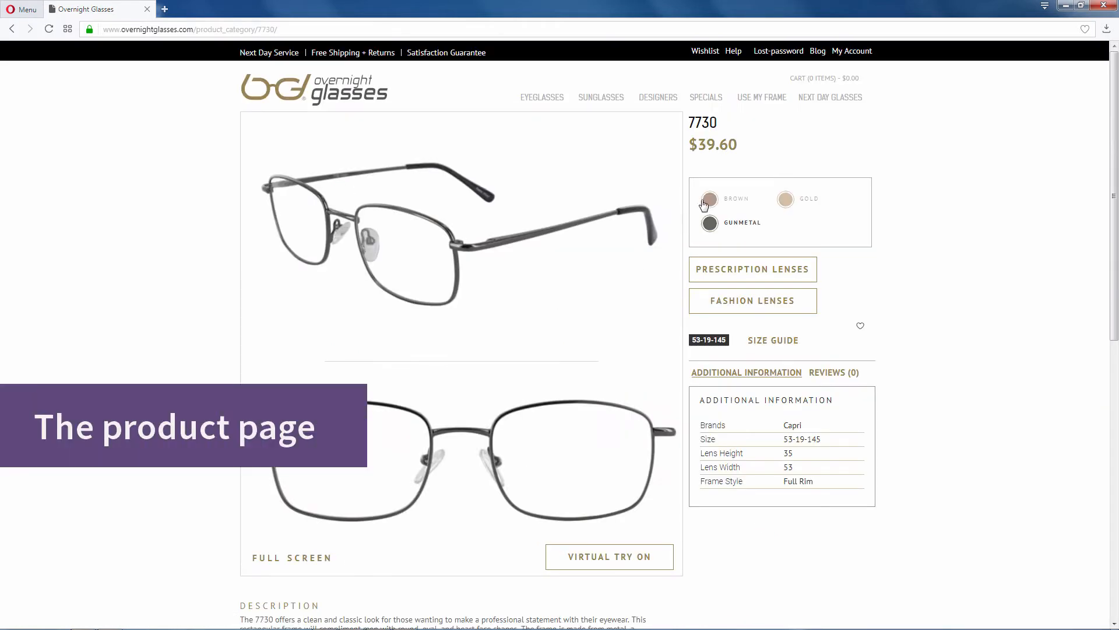
Preview the 7730 frame in gold, settle on gunmetal, and start prescription lens selection
click(785, 199)
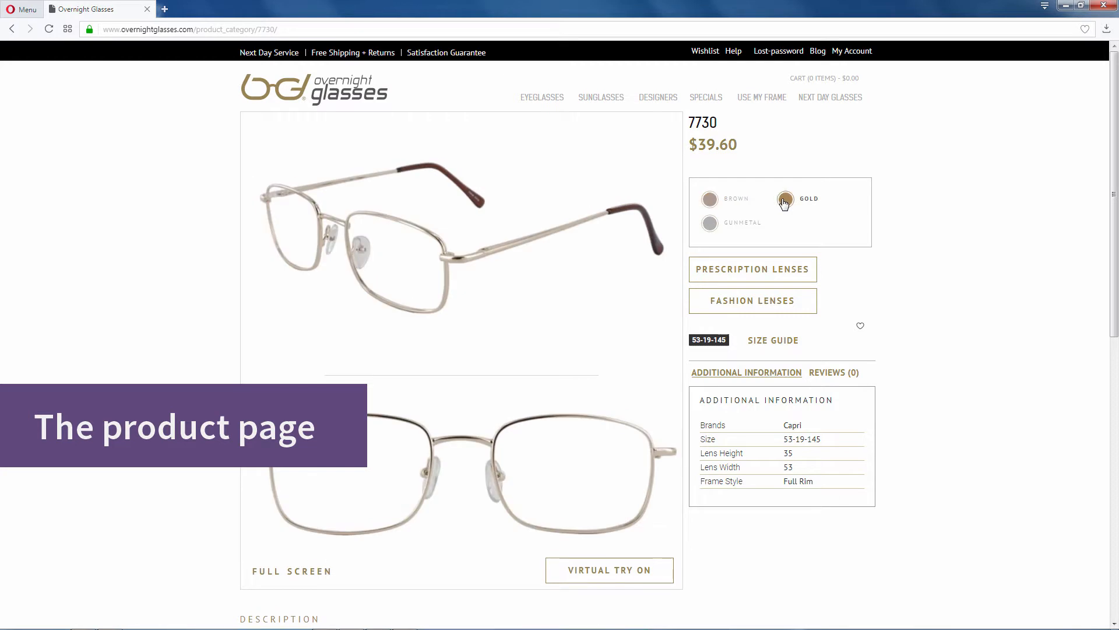
click(710, 222)
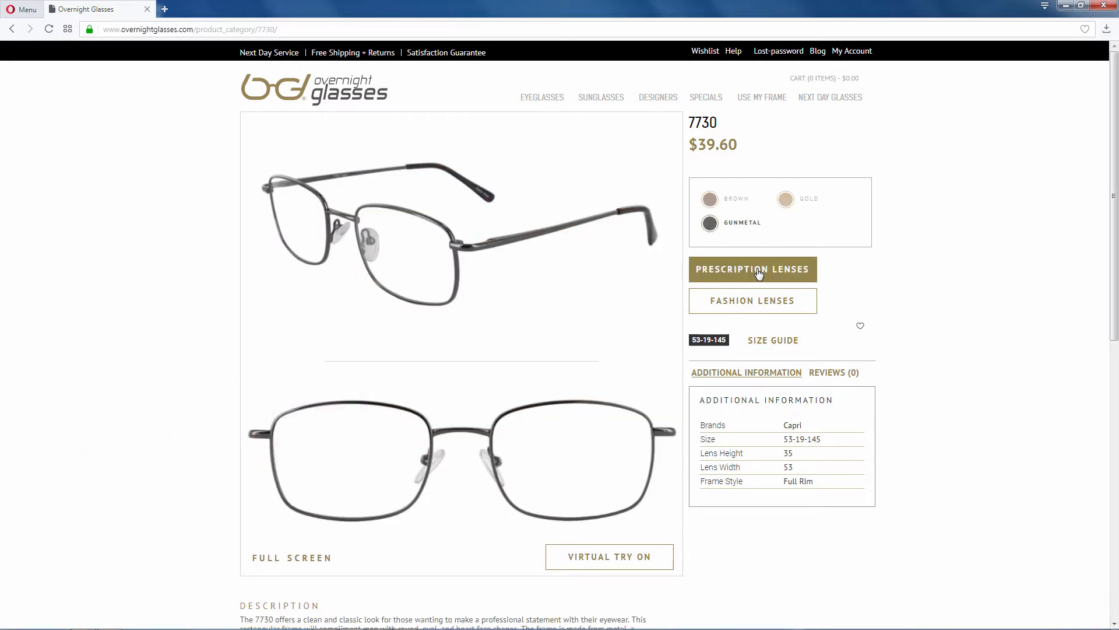
click(752, 270)
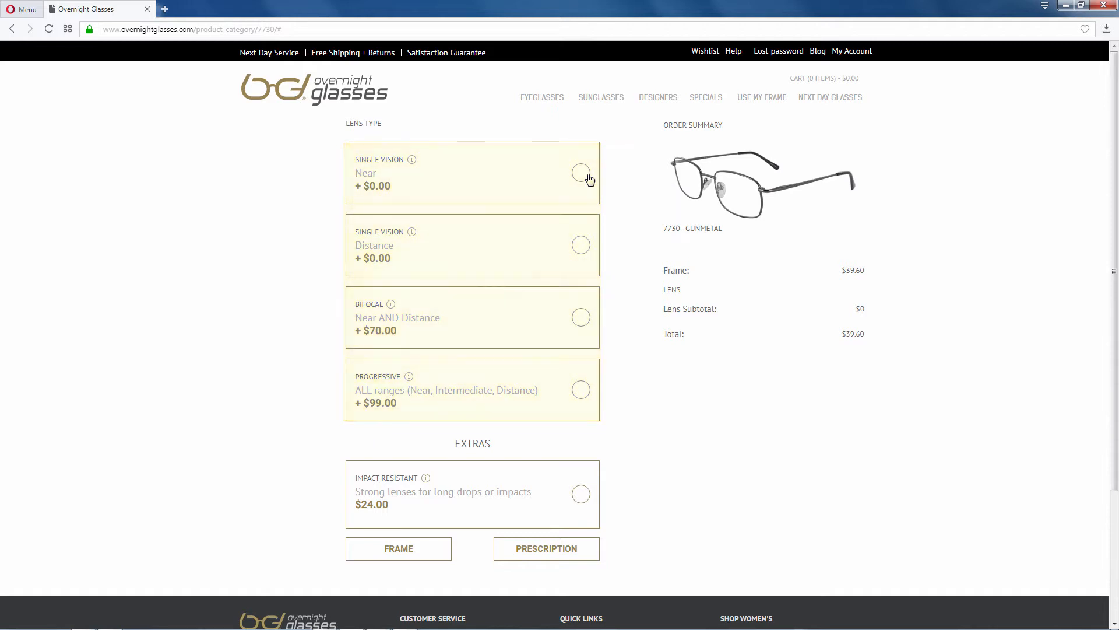
Try the single vision near, single vision distance, bifocal and progressive lens types
click(581, 173)
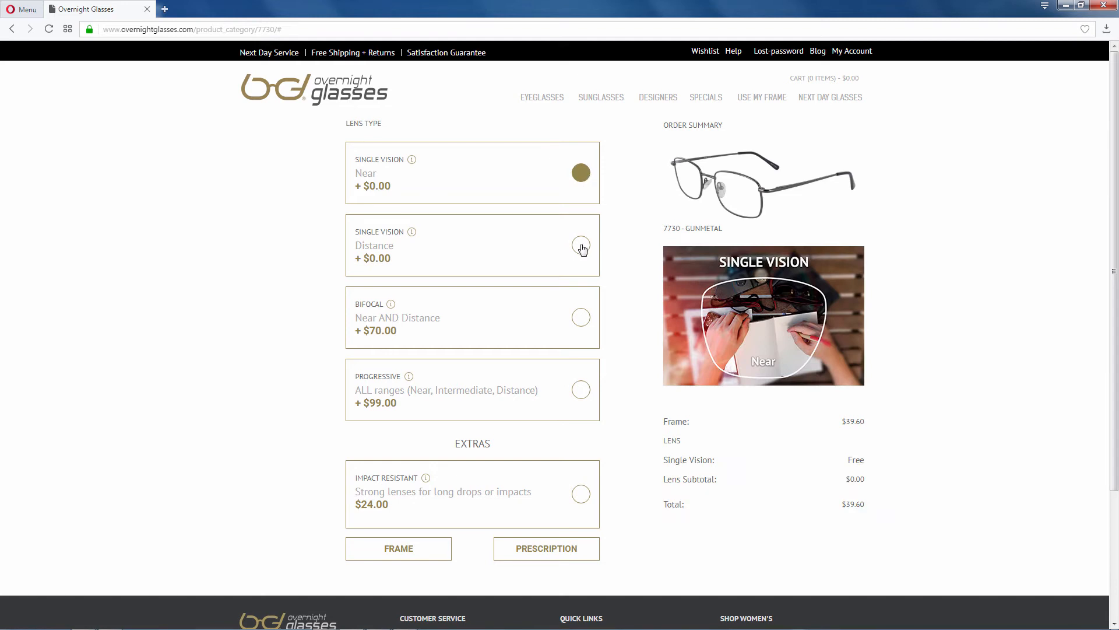
click(580, 245)
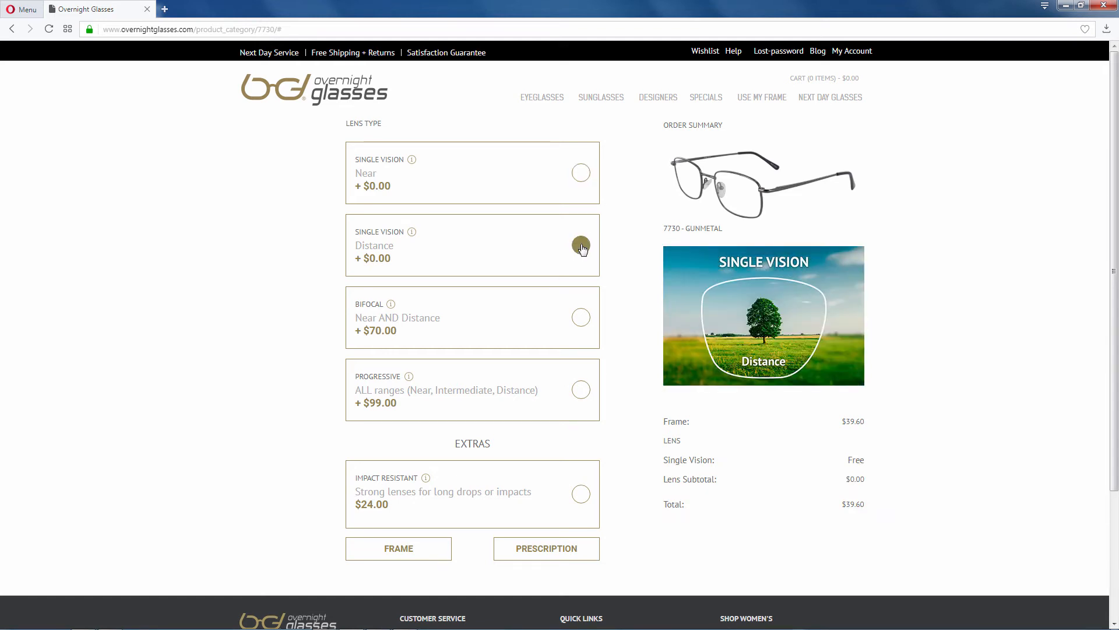
scroll(down, 3)
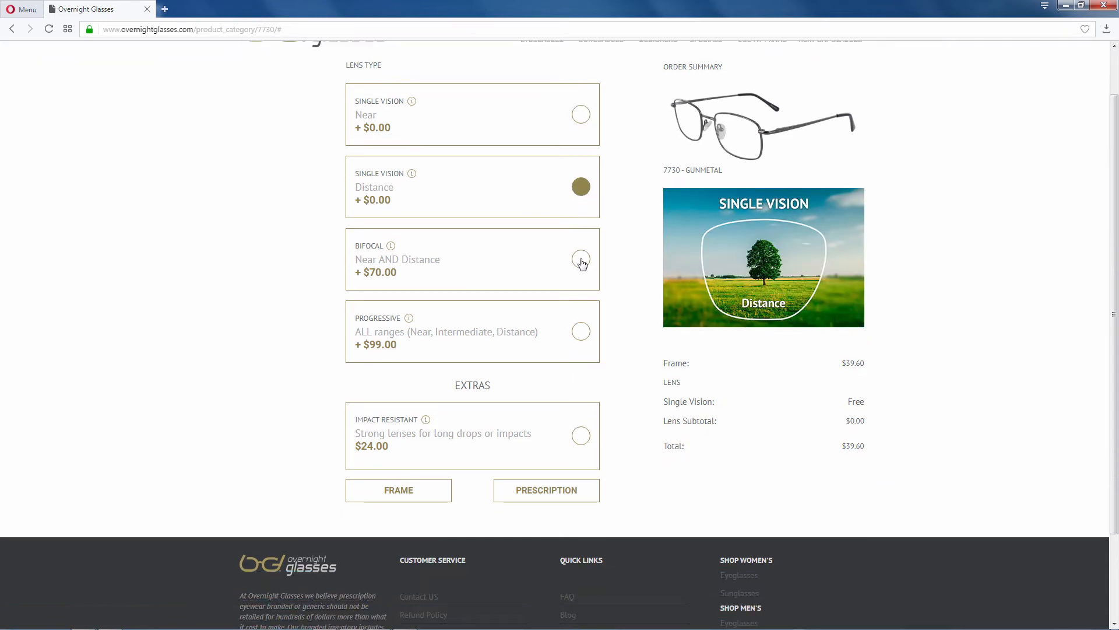
click(581, 259)
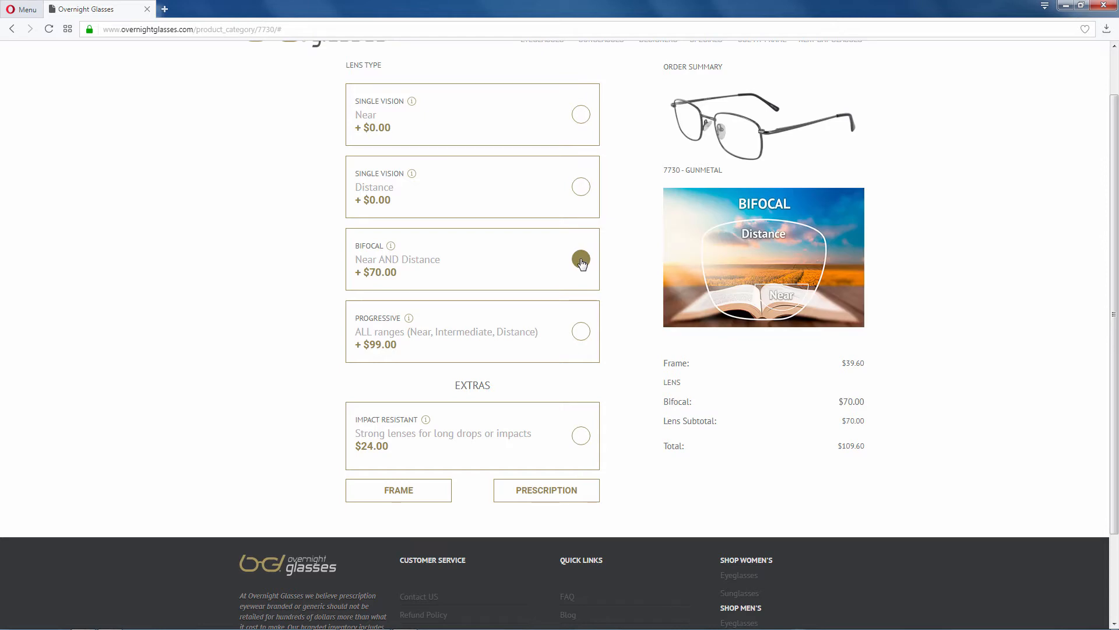
mouse_move(581, 308)
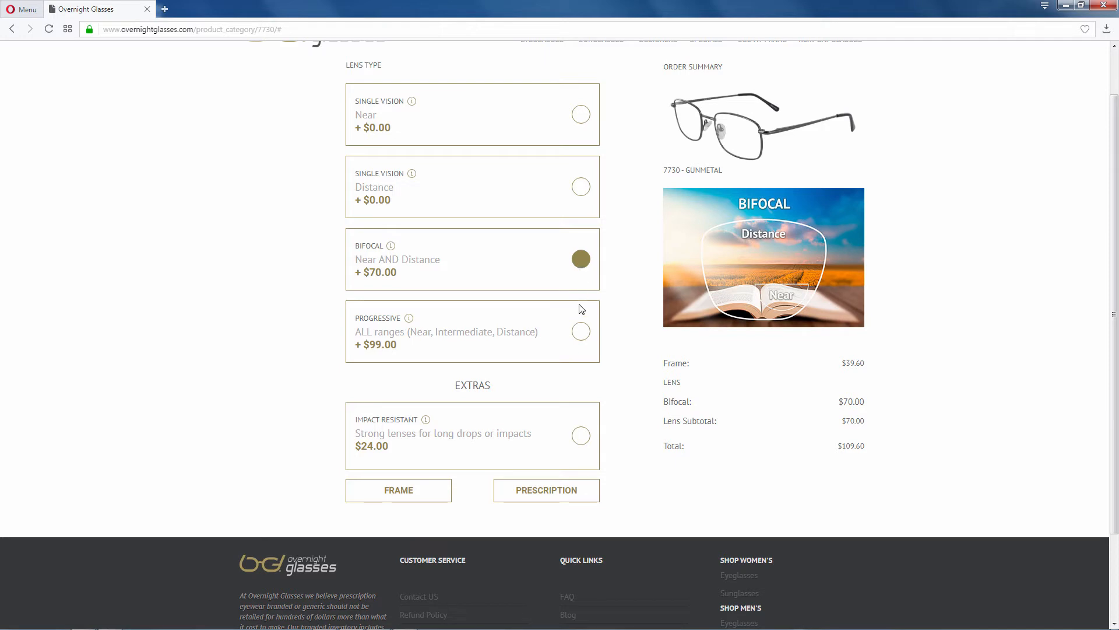
click(581, 330)
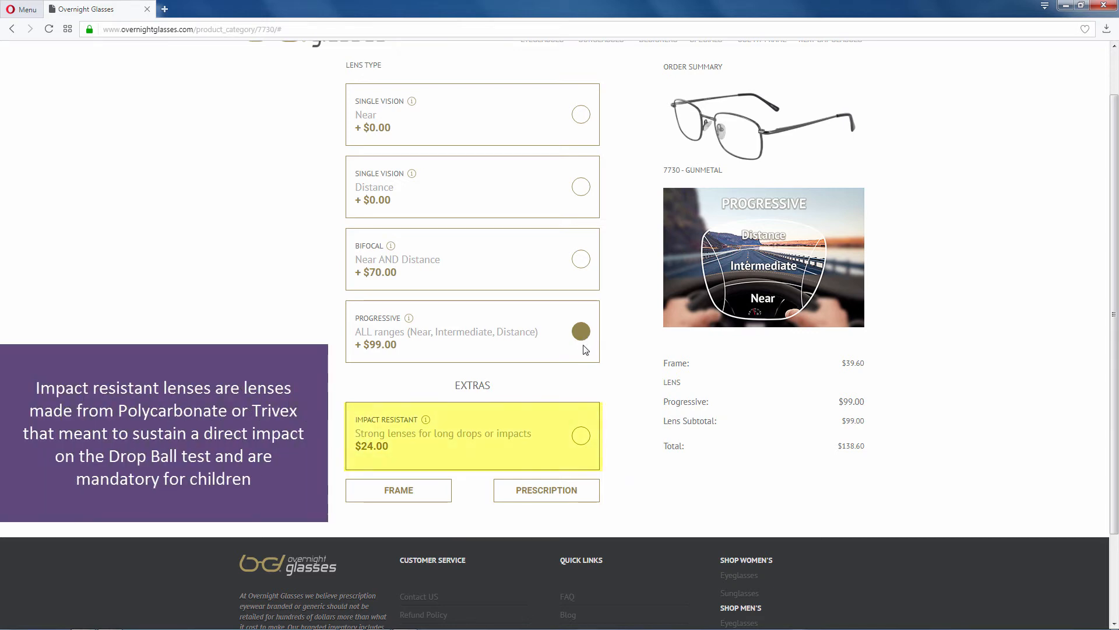
Toggle Impact Resistant on then off and settle on Single Vision Near, total $39.60
click(581, 435)
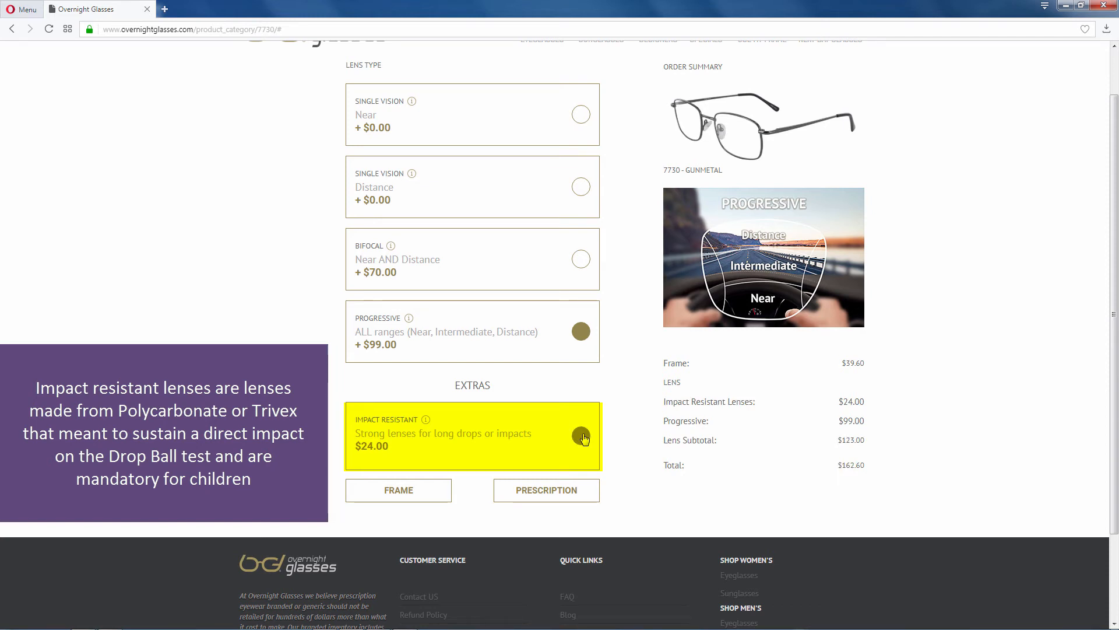
click(581, 436)
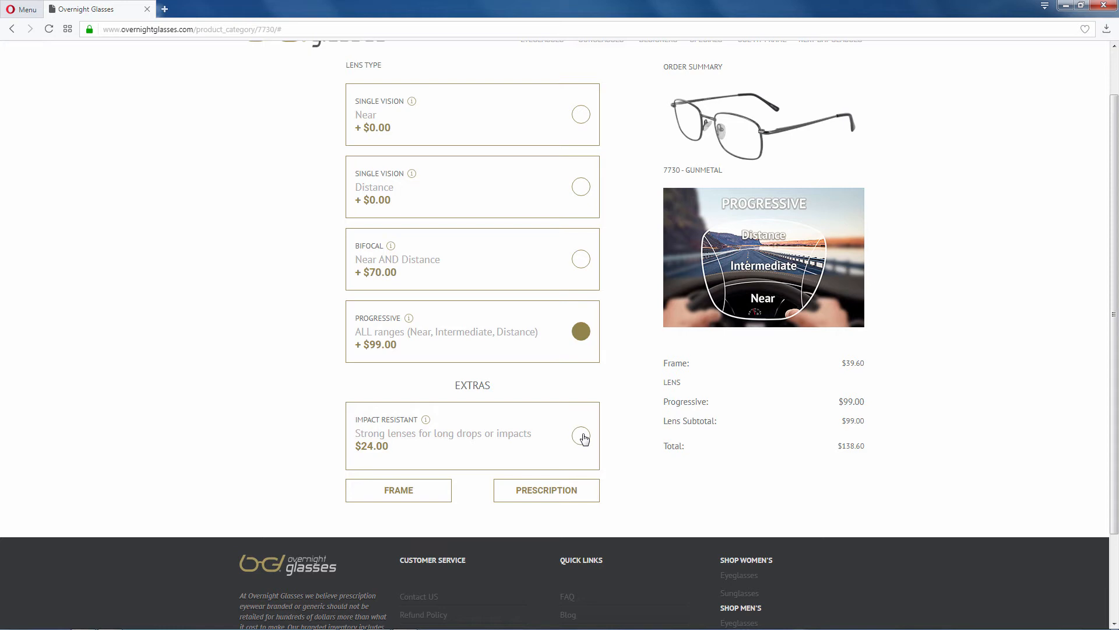
scroll(up, 3)
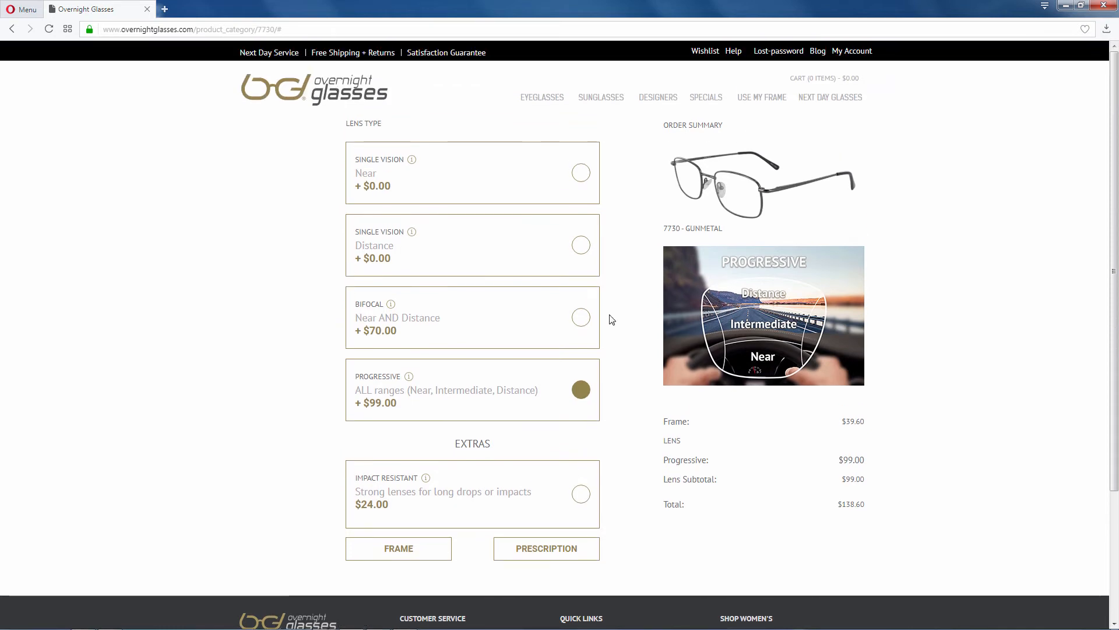
click(580, 173)
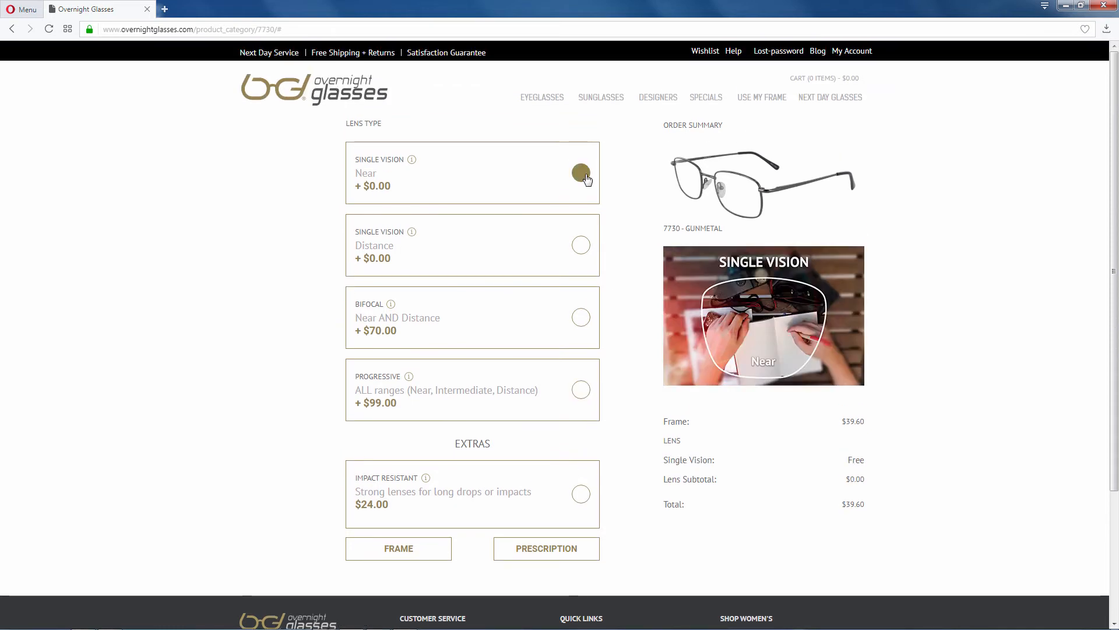
click(545, 548)
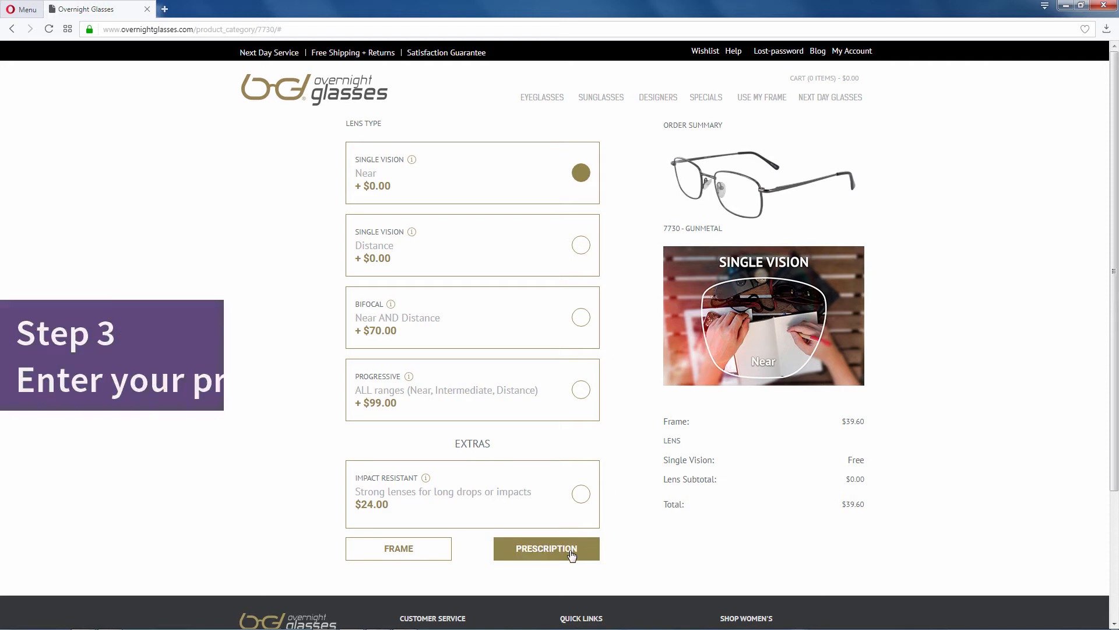
Enter sphere -1.00 for both eyes, left cylinder -1.00 and axis 180.00
click(545, 548)
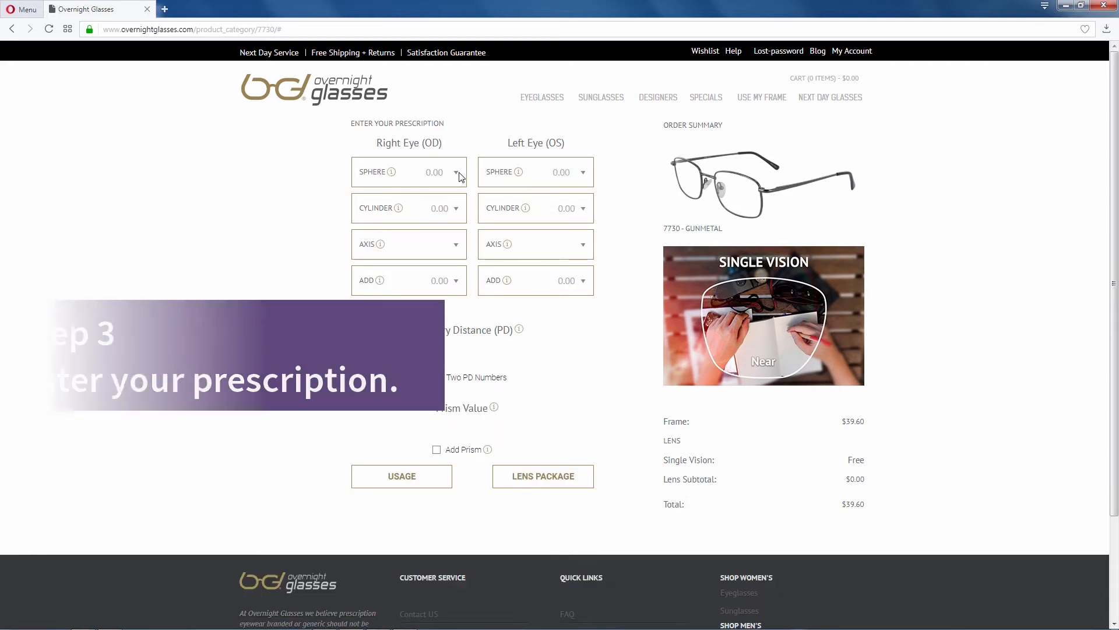
click(454, 171)
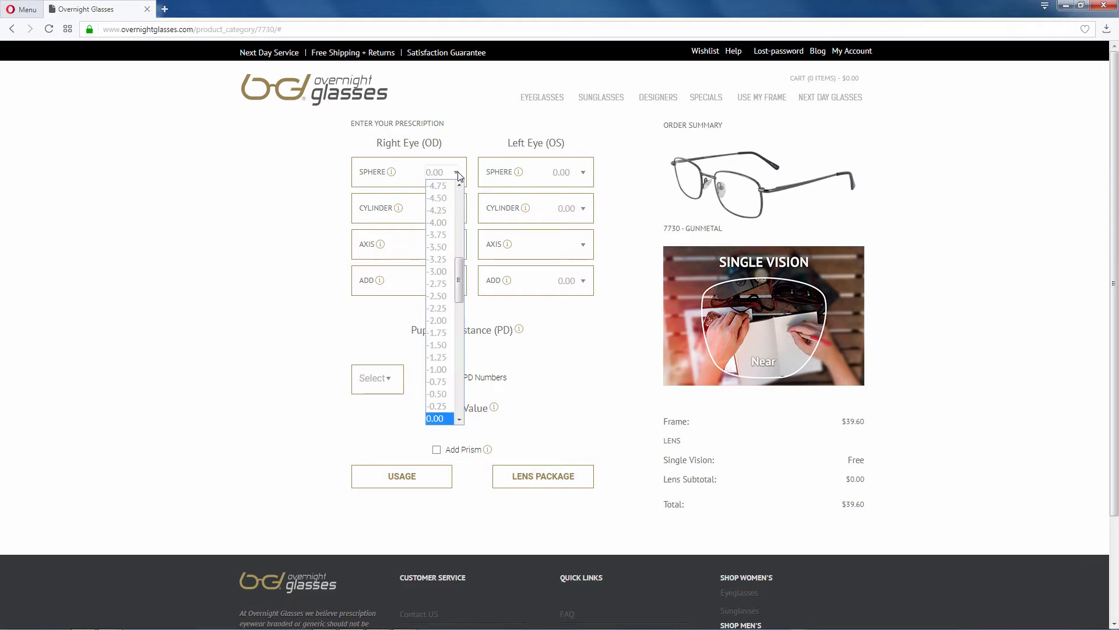
click(436, 369)
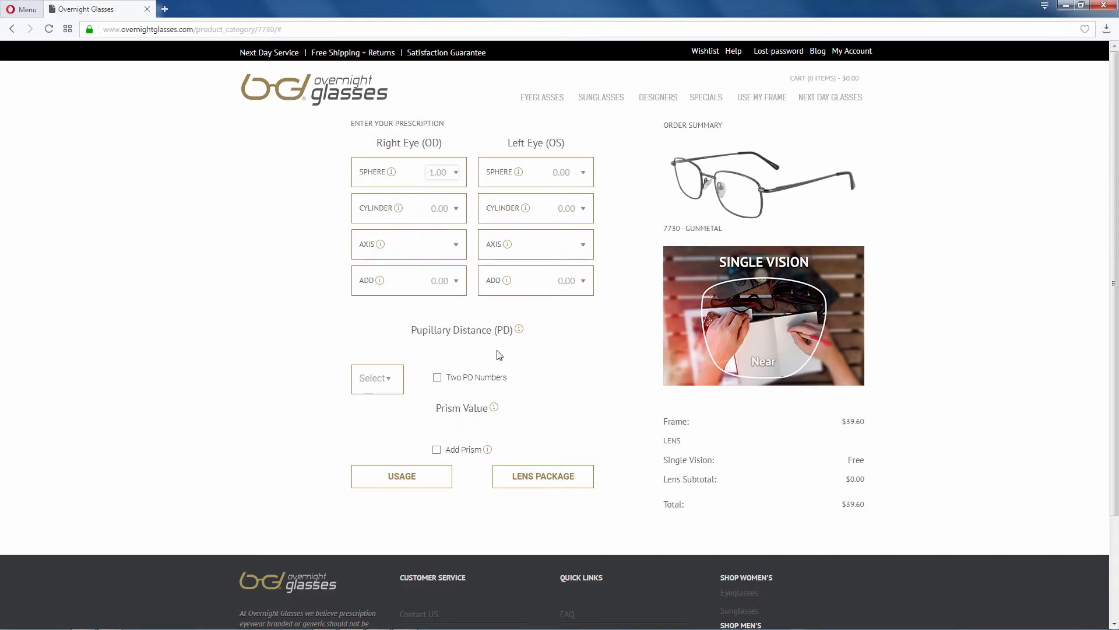
click(570, 173)
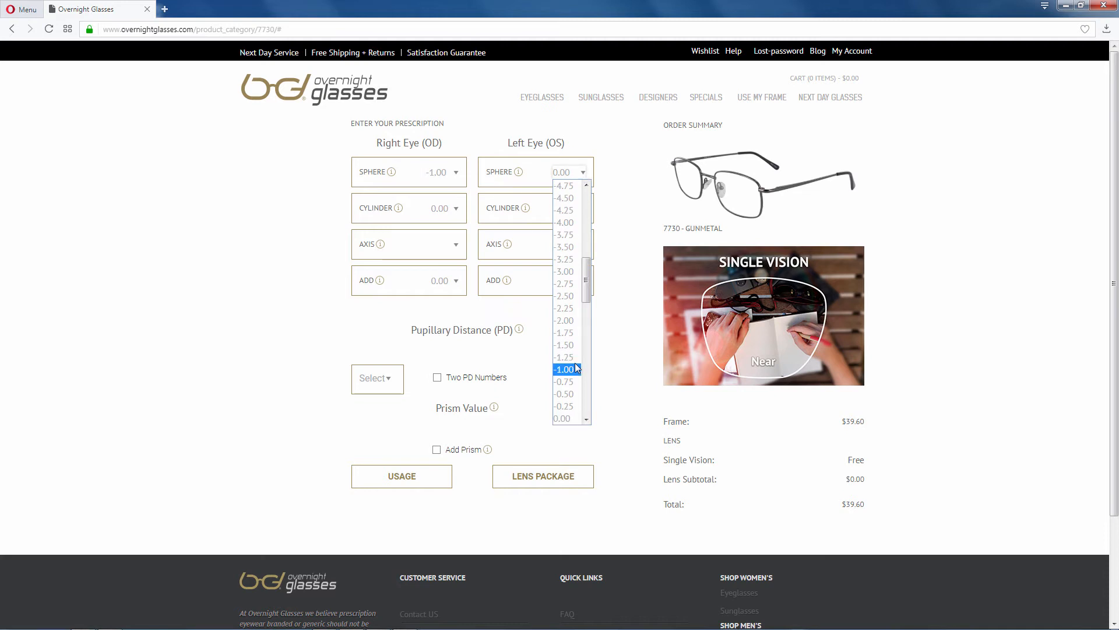
click(563, 370)
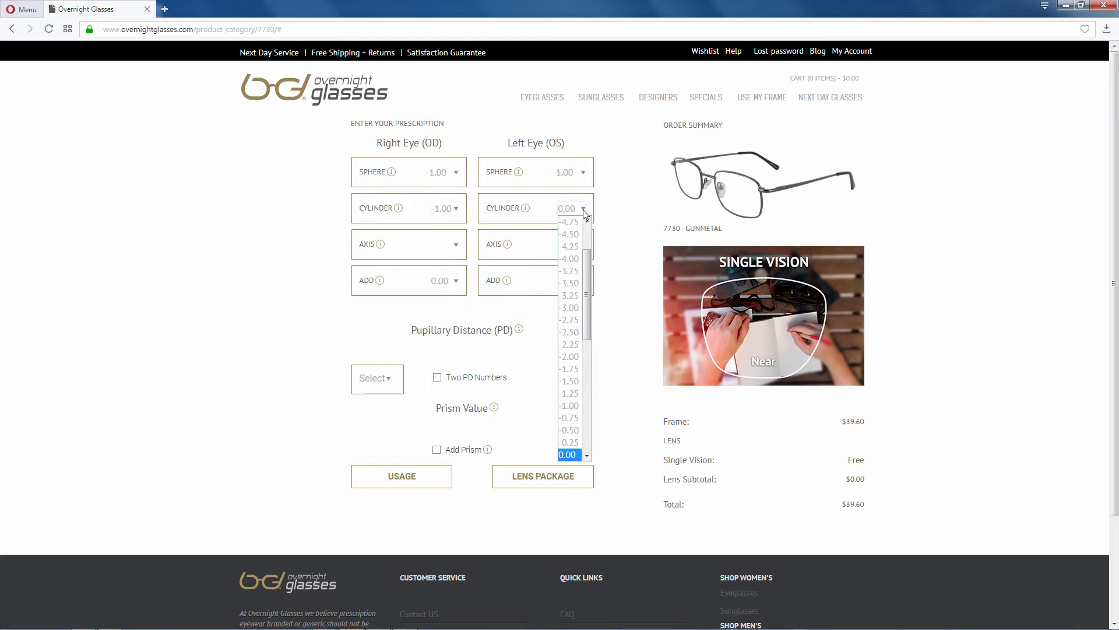
click(569, 405)
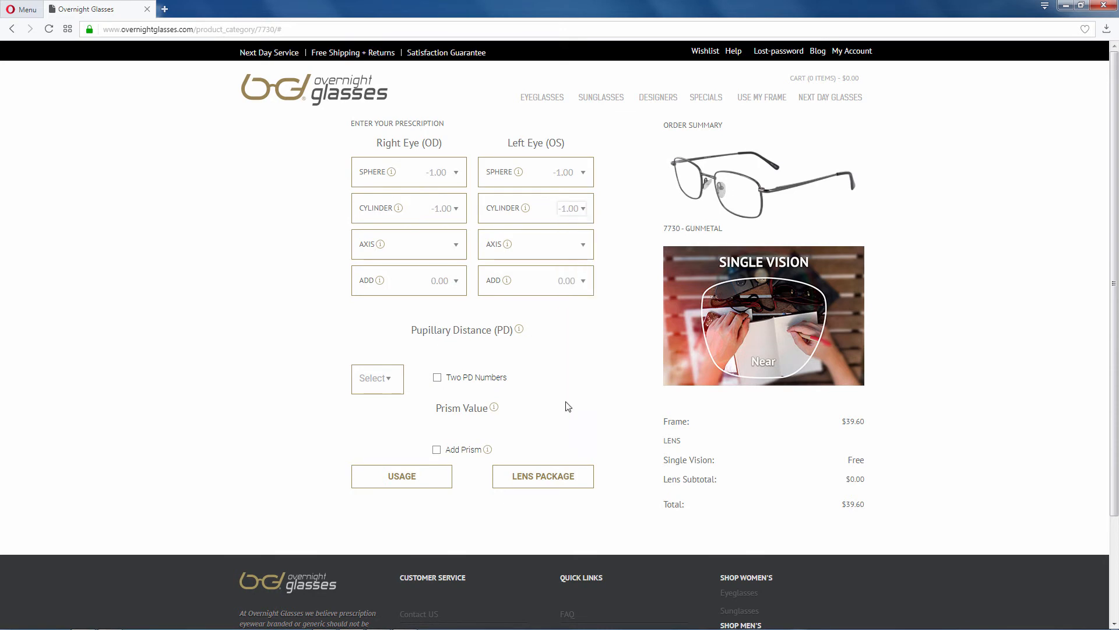
click(448, 280)
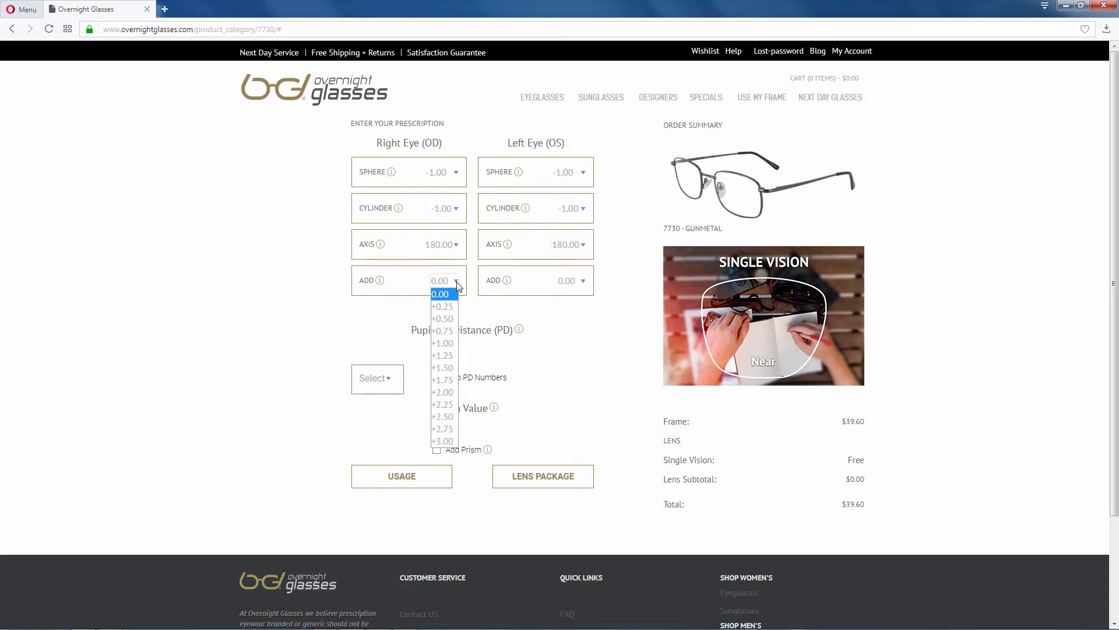
Keep Add at 0.00 for both eyes, set PD to 53.50 and continue to lens packages
click(409, 280)
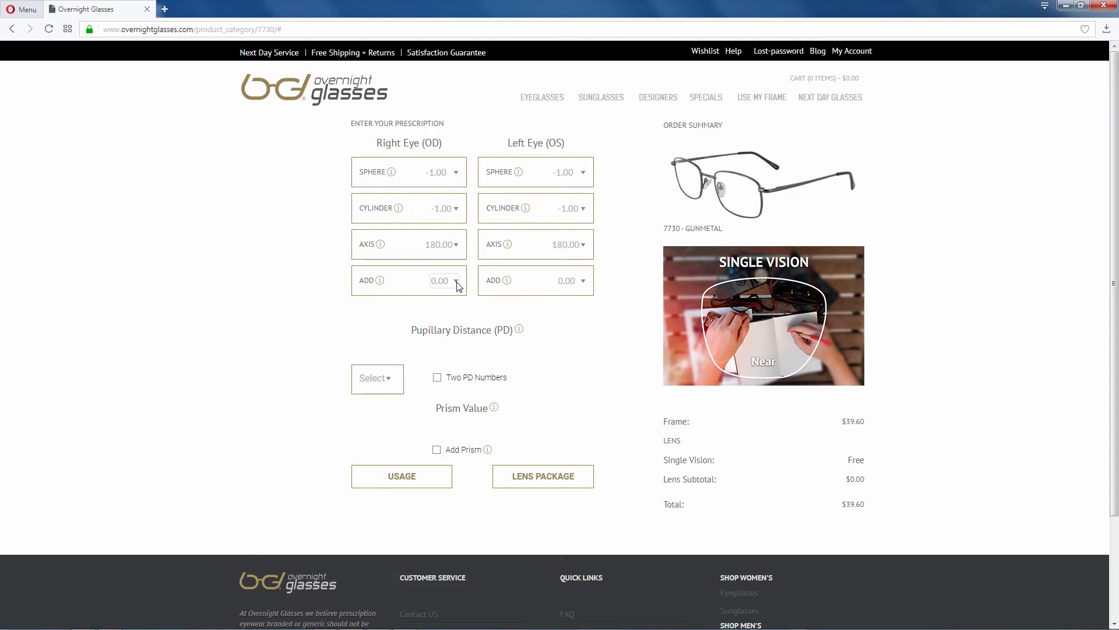
click(570, 280)
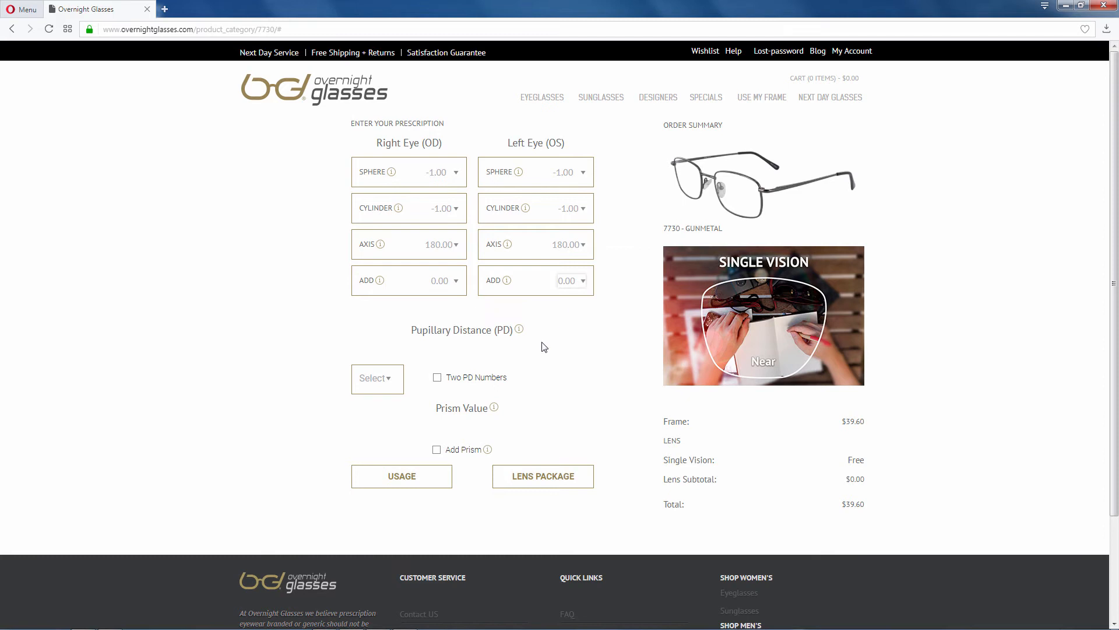
click(376, 378)
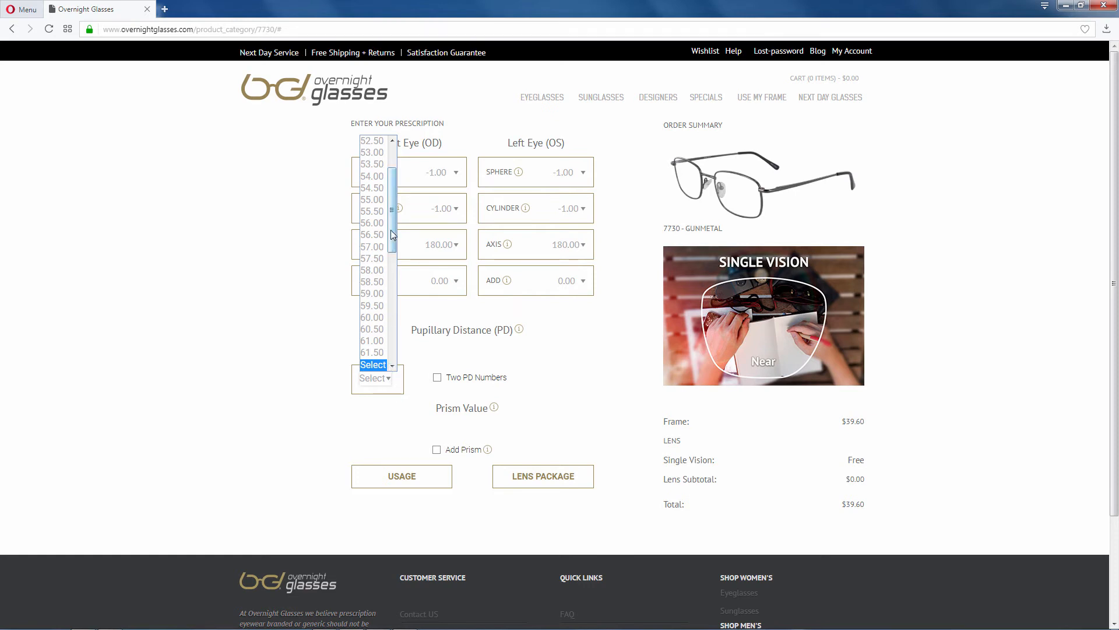
click(372, 163)
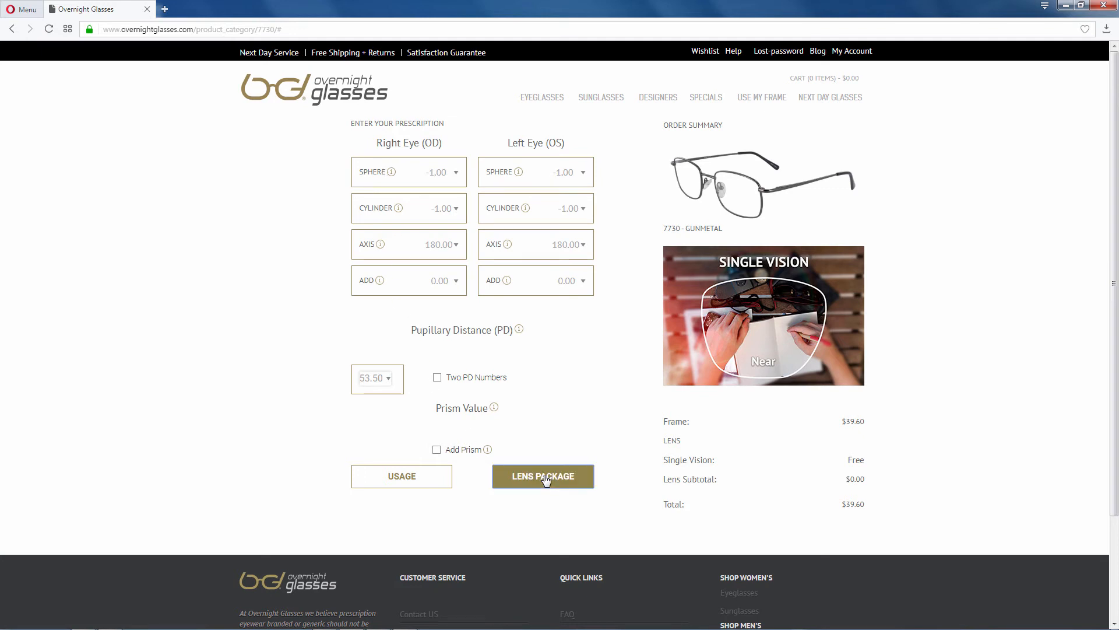
click(542, 475)
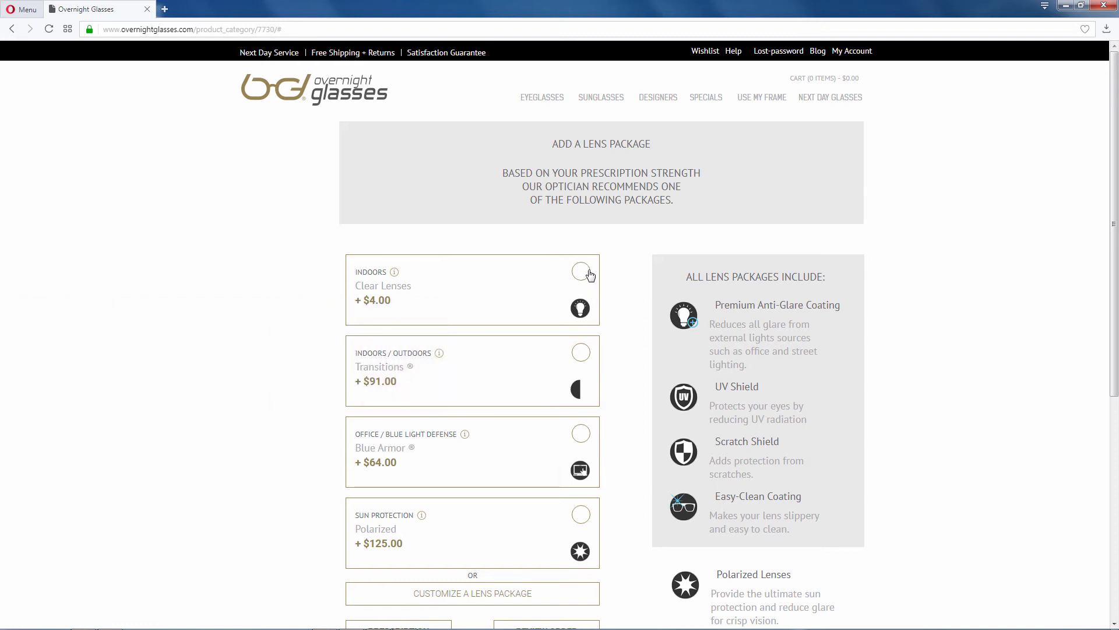
Try the Indoors clear and Transitions packages, then select Polarized sun protection (+$125.00)
click(581, 271)
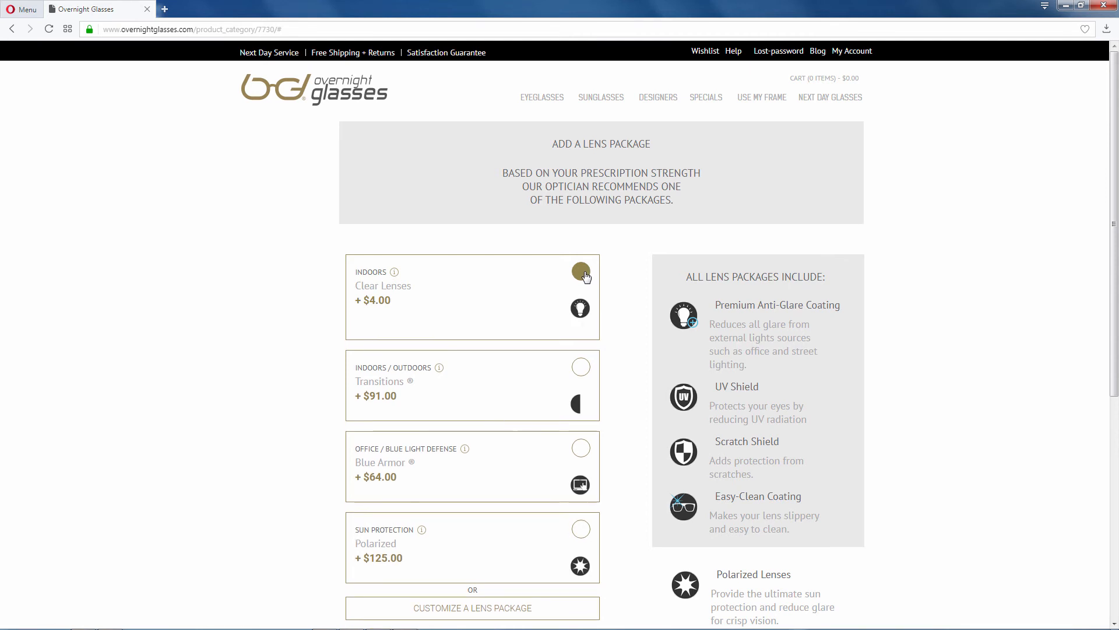
scroll(down, 3)
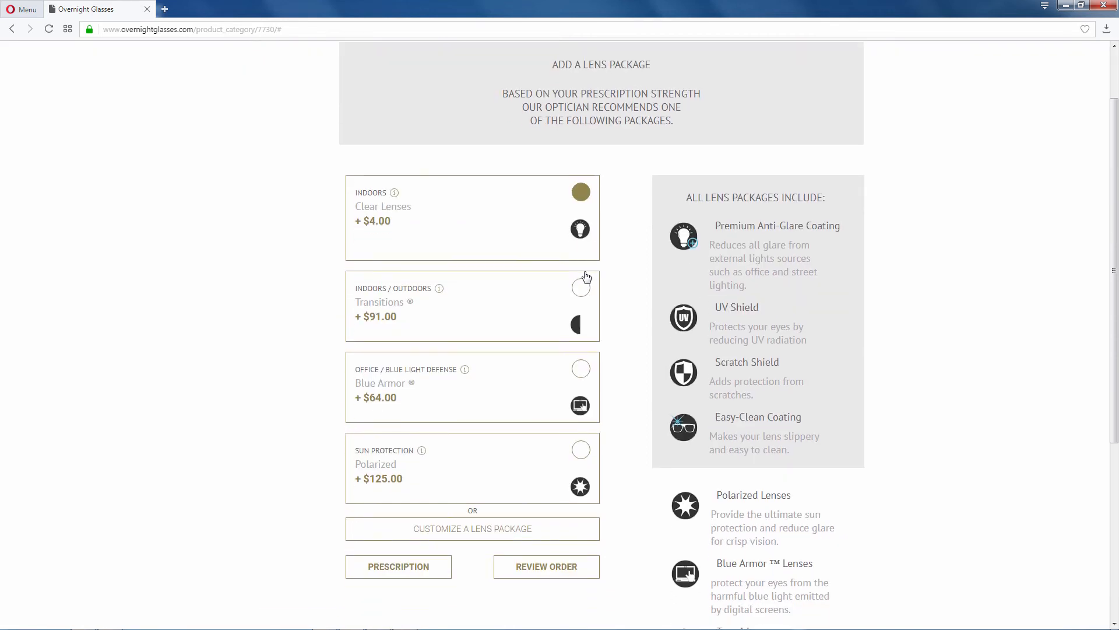
click(580, 287)
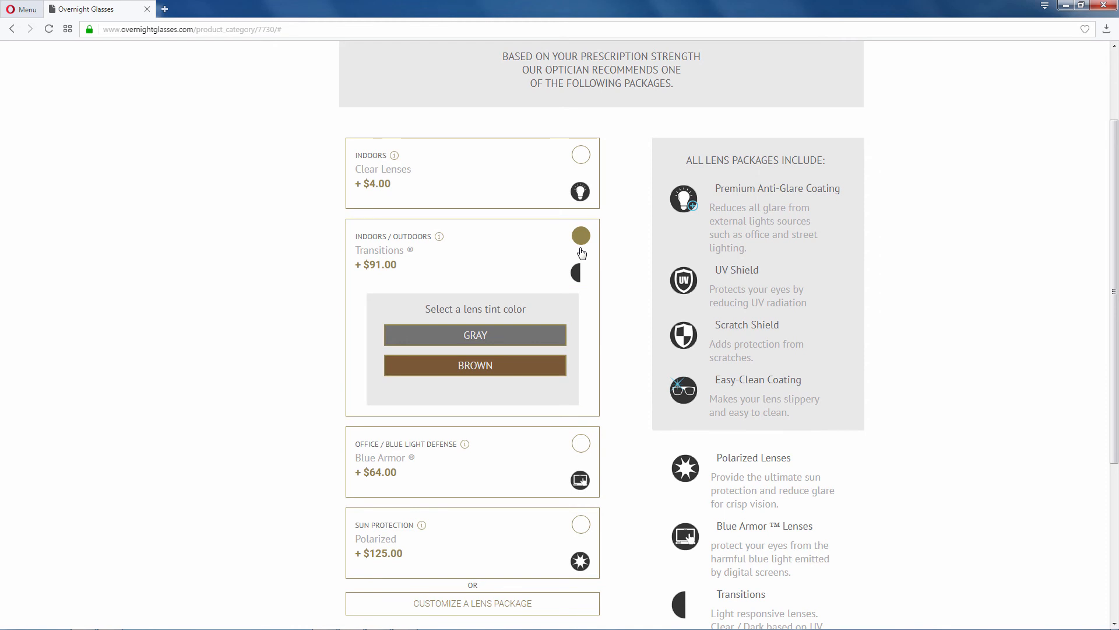
scroll(down, 3)
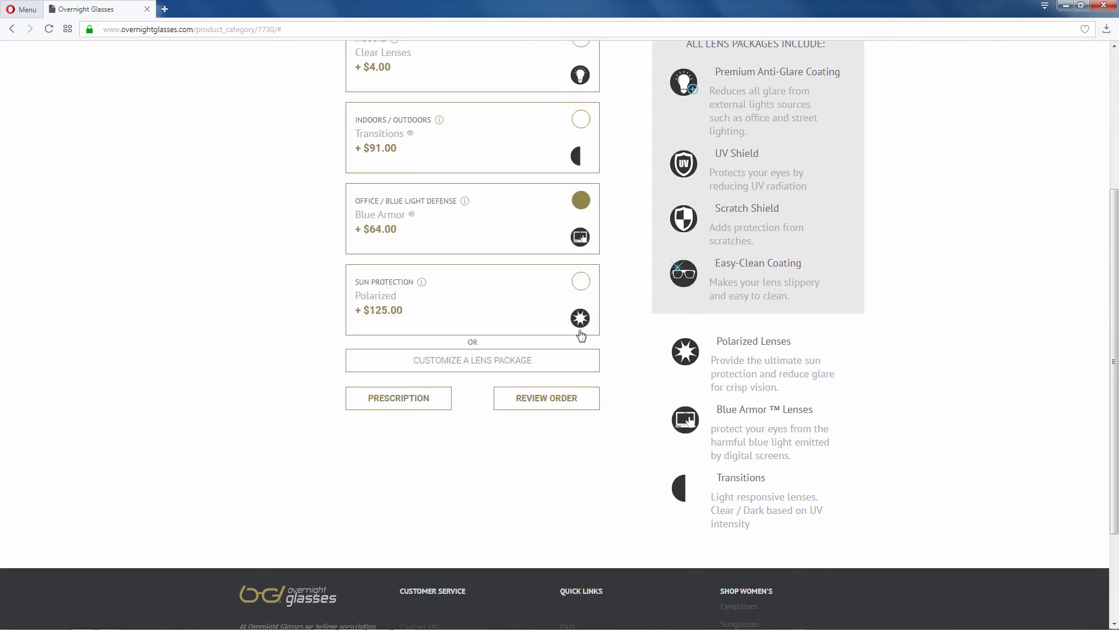
mouse_move(620, 335)
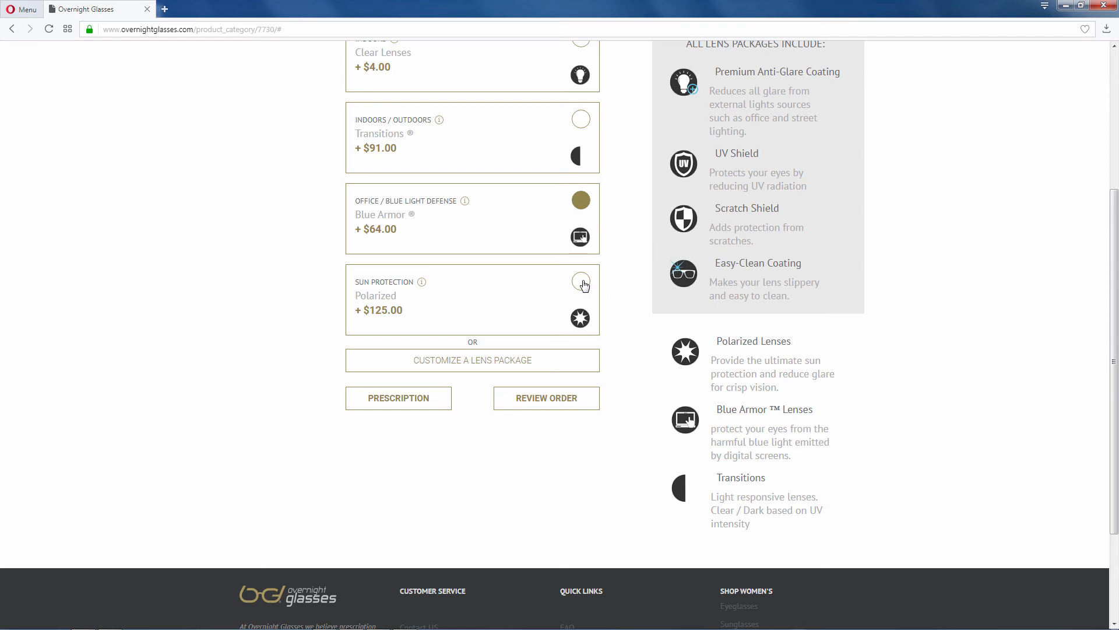
click(581, 281)
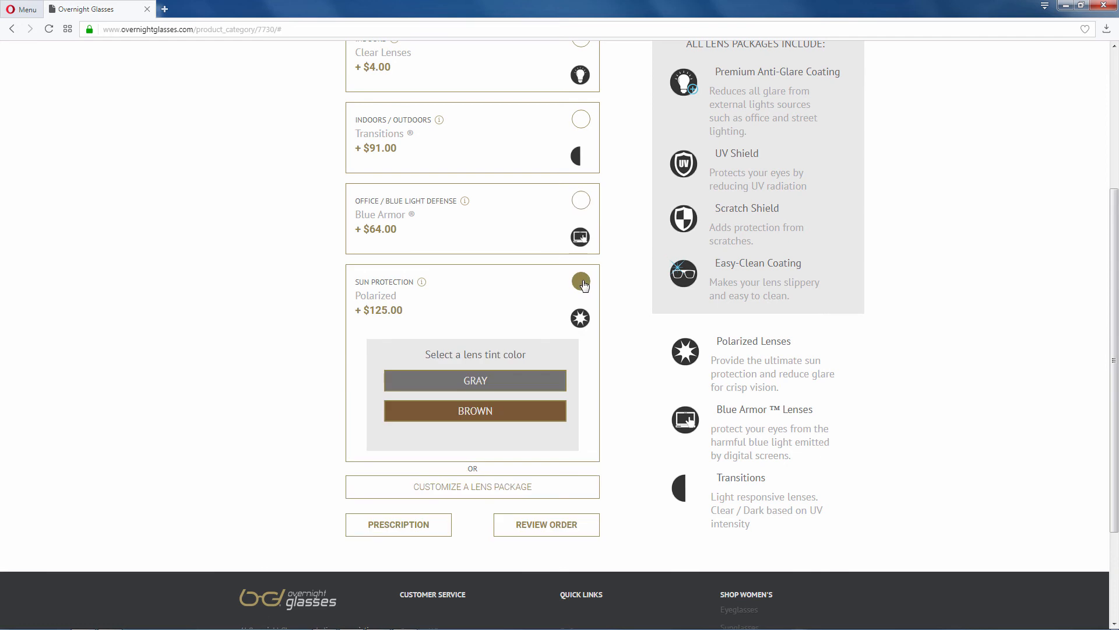
mouse_move(472, 486)
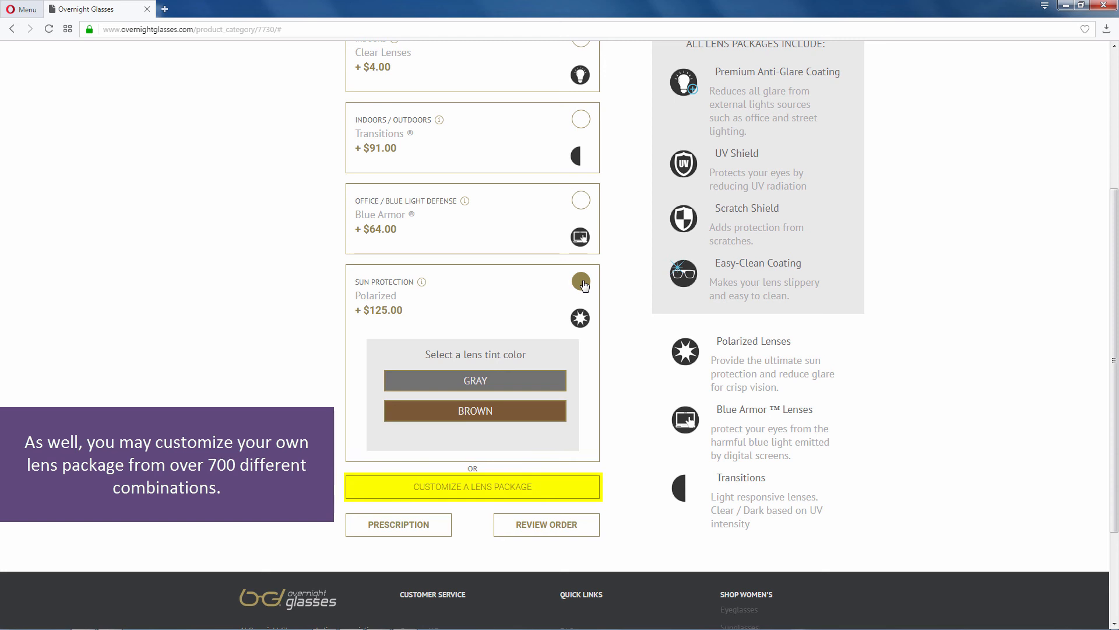
scroll(down, 3)
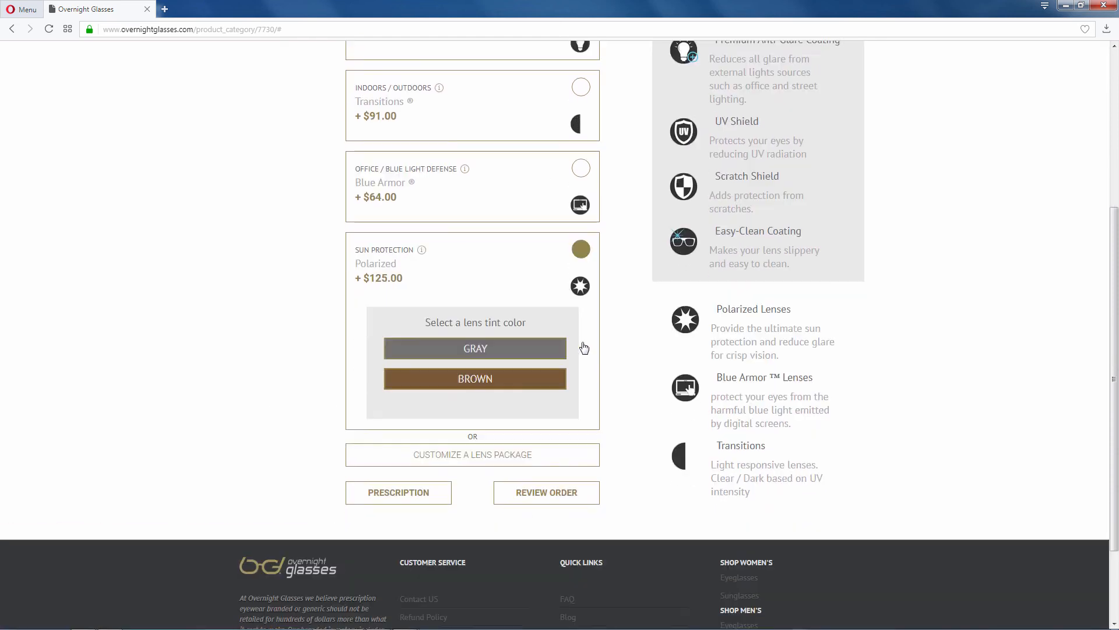
scroll(down, 3)
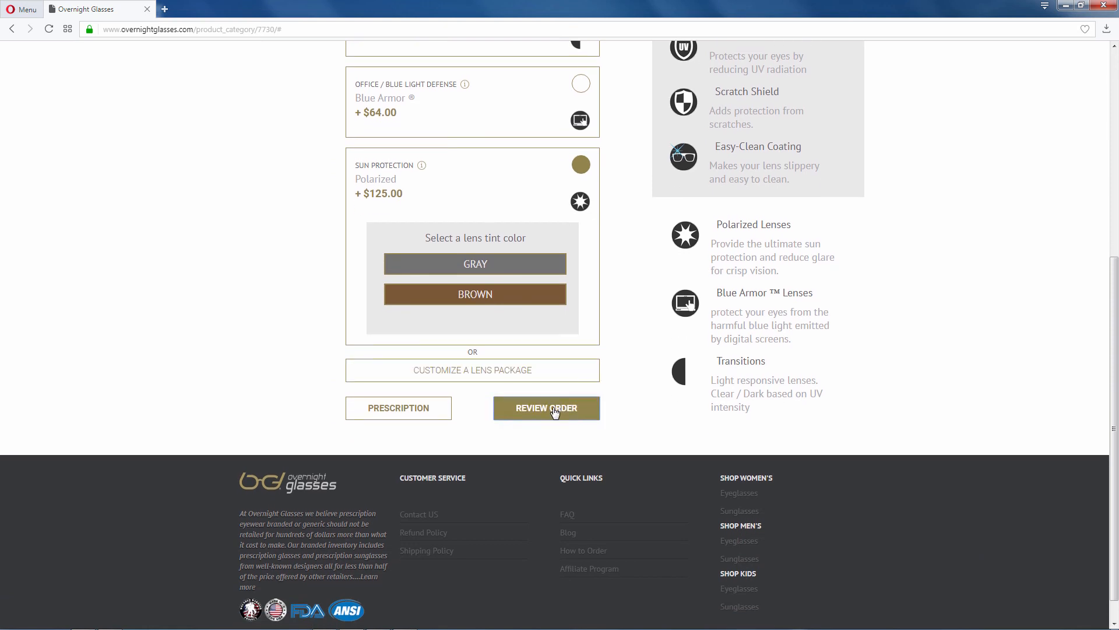
Review the order, add Next Day Rush Service and check out to the cart at $223.60
click(546, 408)
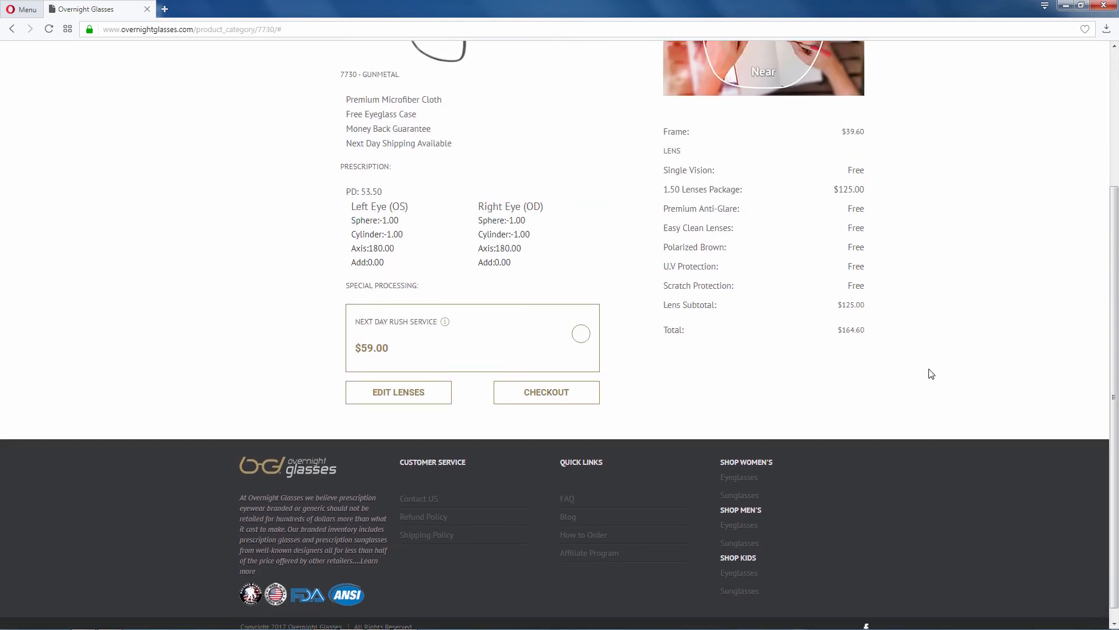
scroll(up, 3)
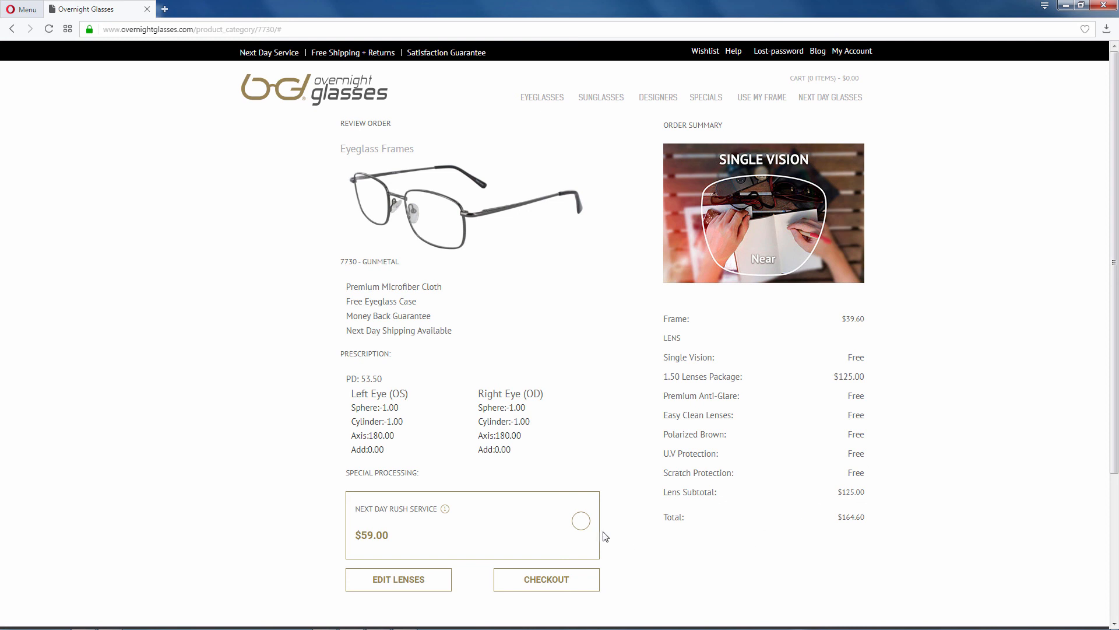
click(580, 521)
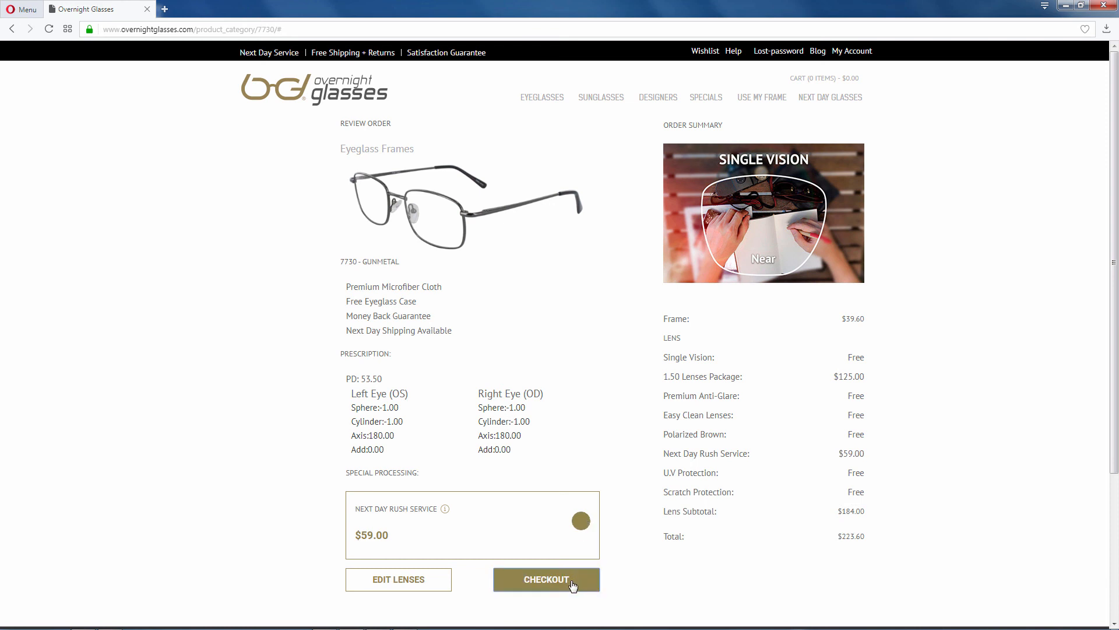
click(546, 579)
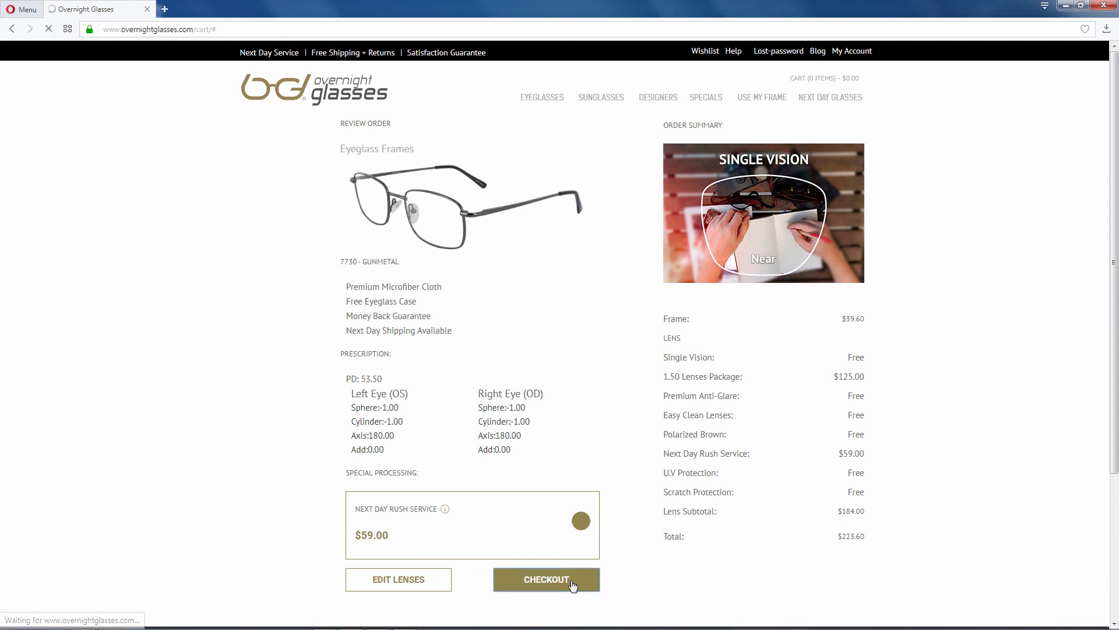
click(546, 579)
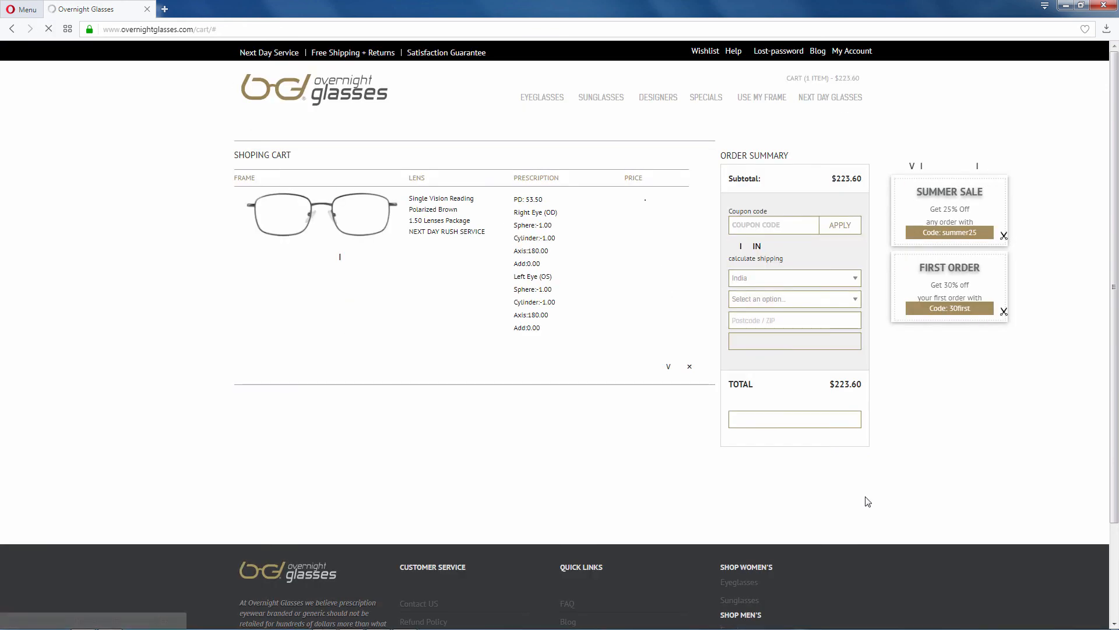